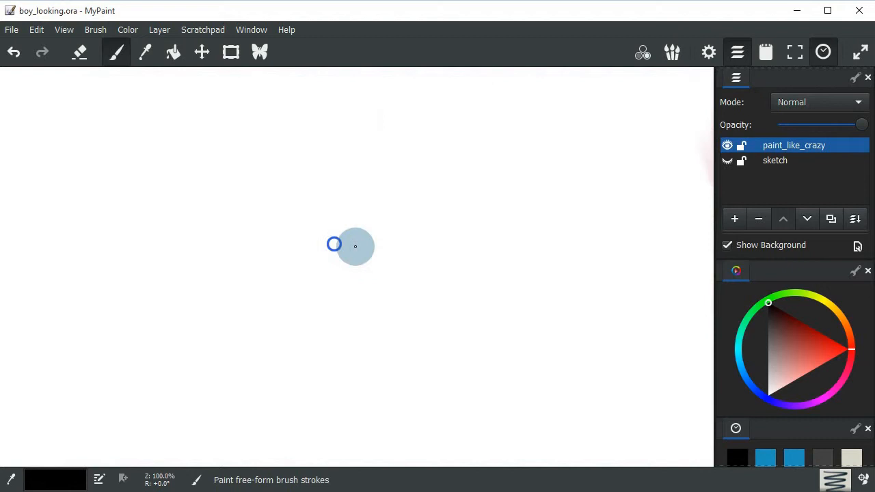
mouse_move(484, 304)
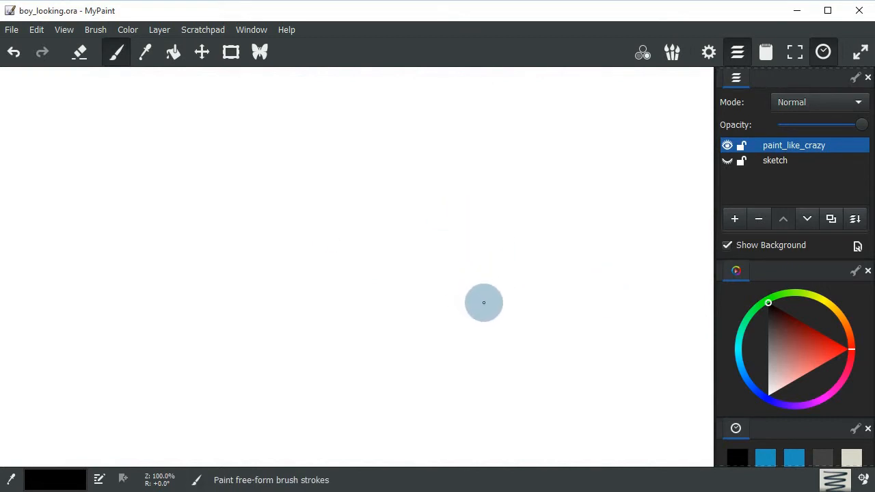
mouse_move(493, 332)
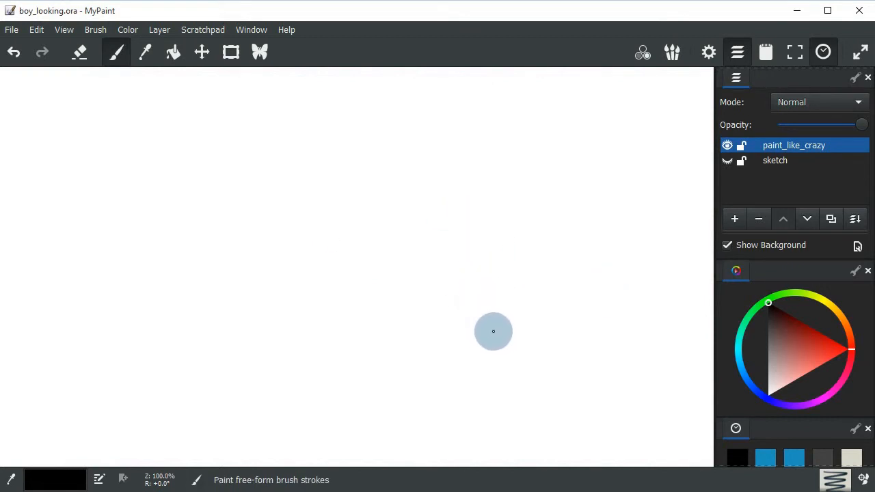
mouse_move(698, 320)
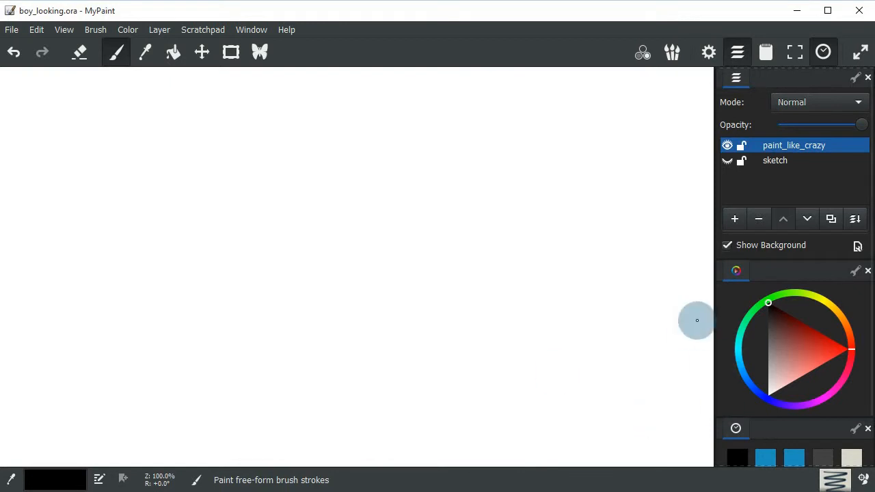
mouse_move(404, 165)
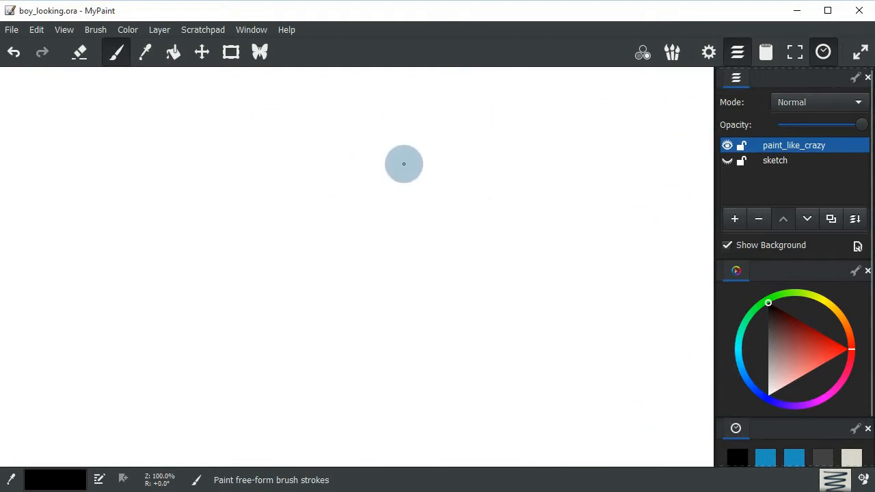
mouse_move(383, 186)
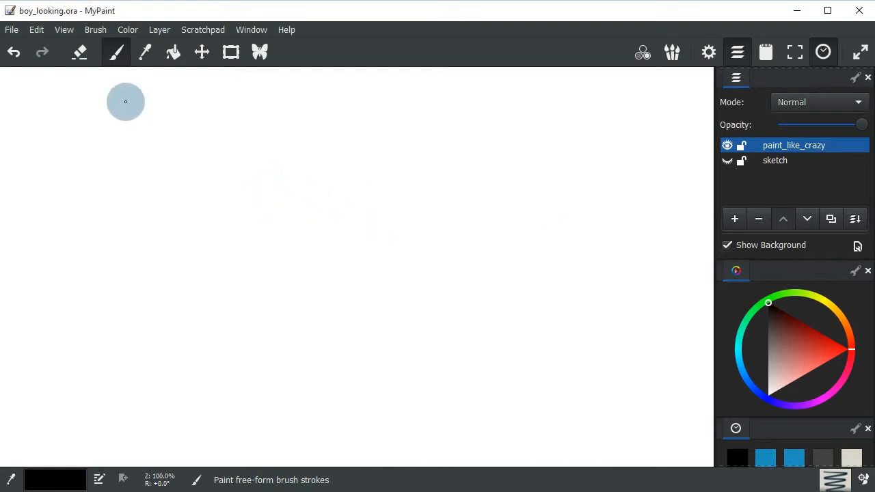
Uncheck 'Dark theme variant' on the preferences View page, confirm with OK, and start quitting MyPaint.
click(36, 30)
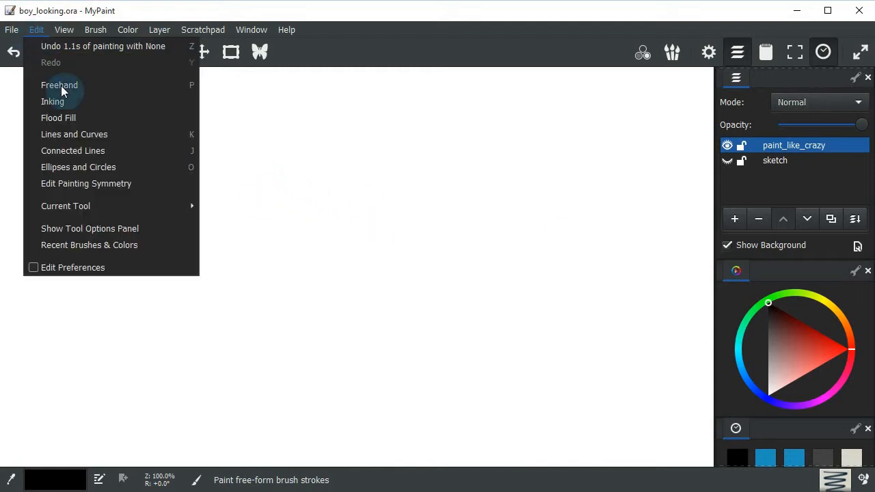
click(60, 85)
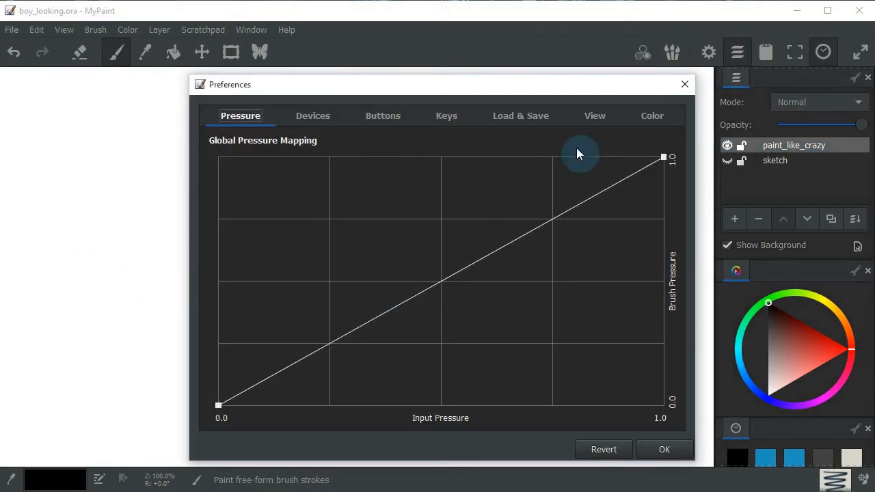
click(594, 115)
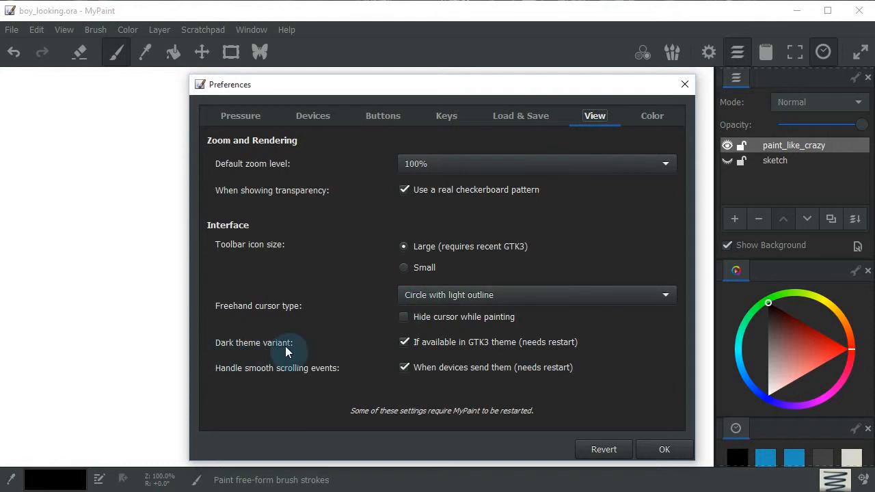
mouse_move(246, 349)
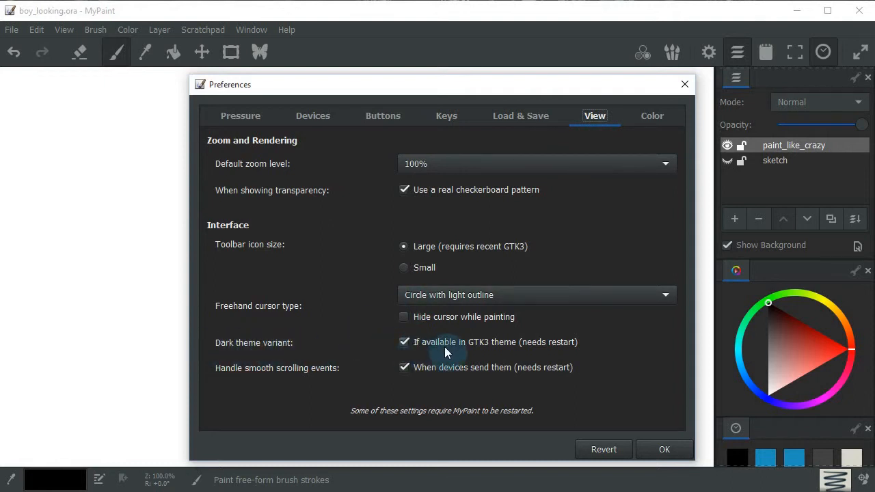
mouse_move(451, 350)
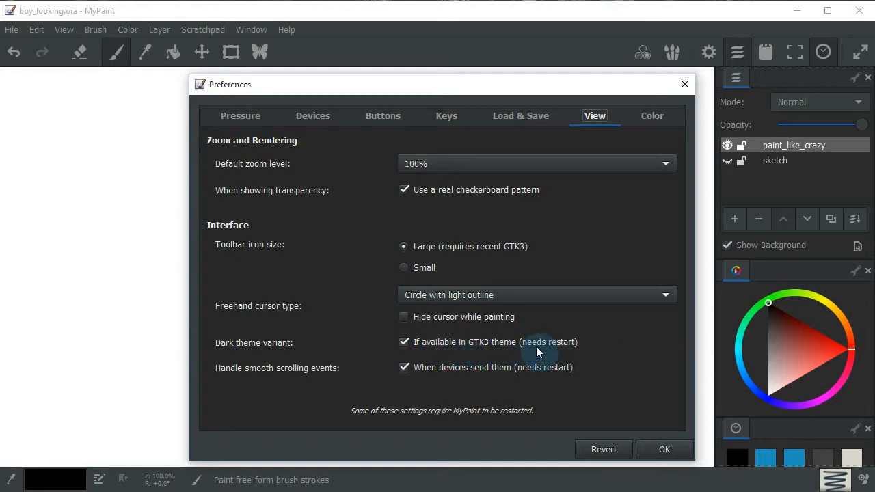
click(405, 342)
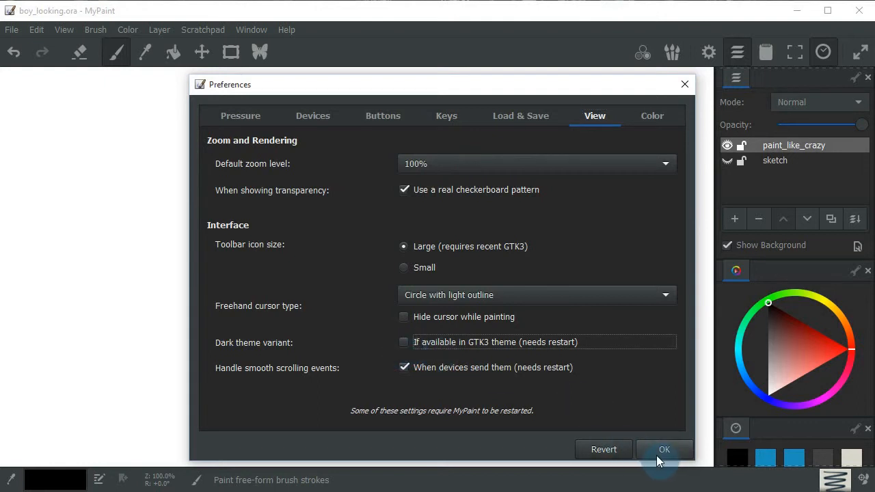
click(665, 449)
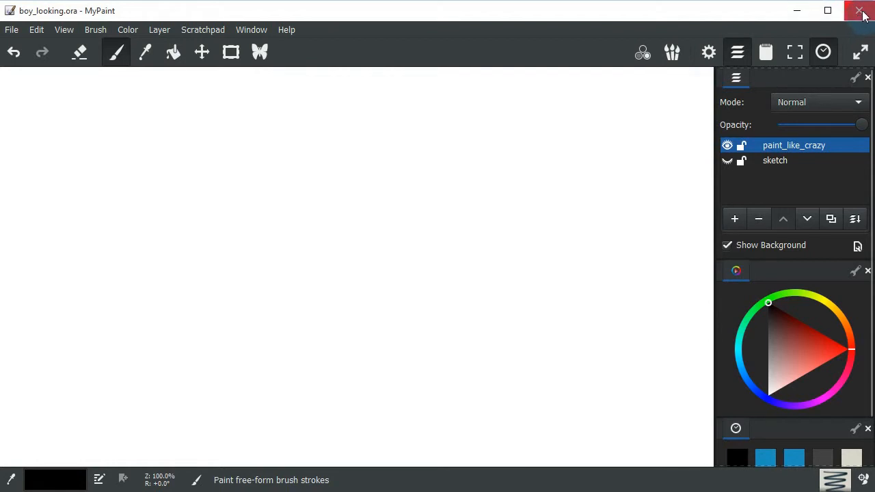
click(861, 11)
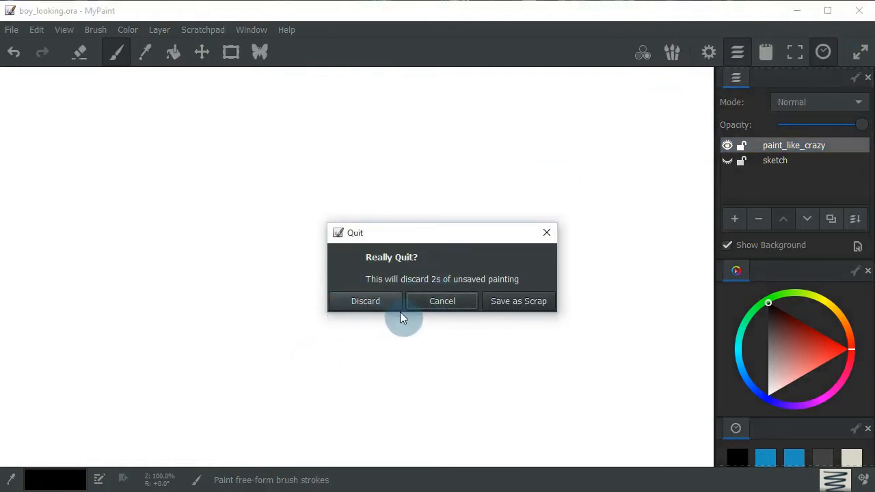
Discard the unsaved painting so MyPaint quits and relaunches with the light theme.
click(365, 300)
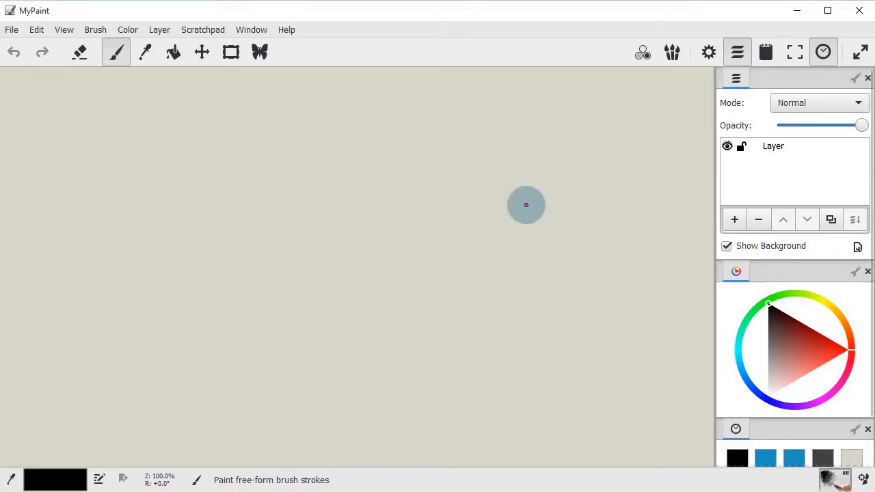
mouse_move(612, 279)
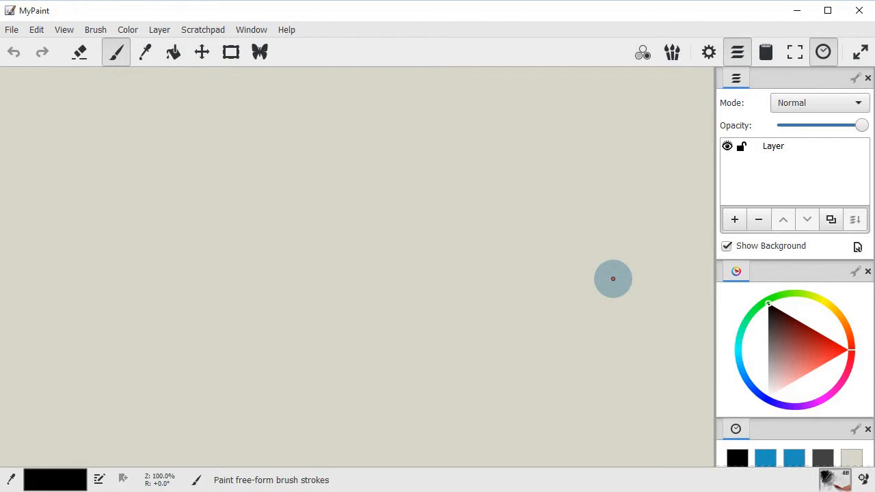
mouse_move(292, 165)
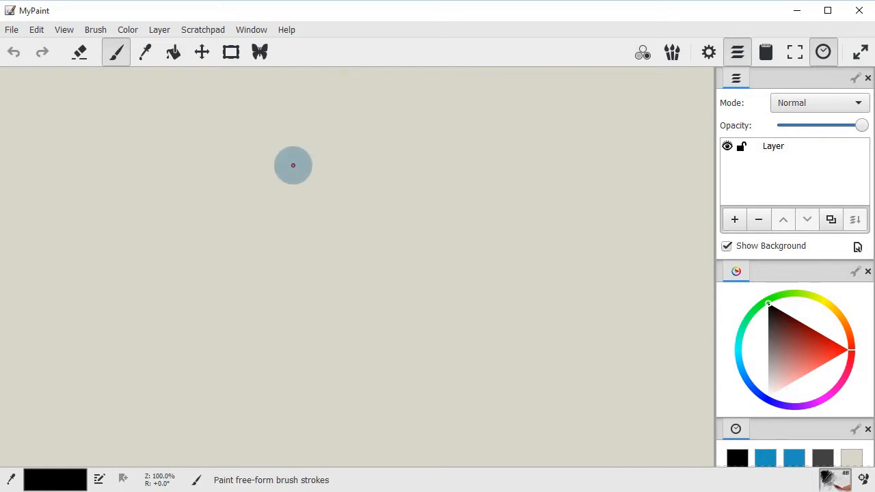
Paint a zigzag, more scribbles and a long looping black stroke across the blank canvas.
drag(258, 137, 205, 247)
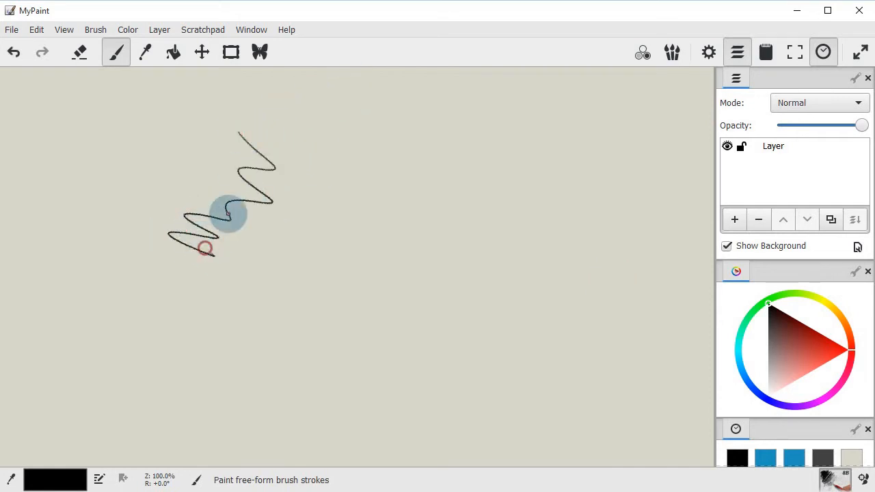
drag(205, 247, 416, 110)
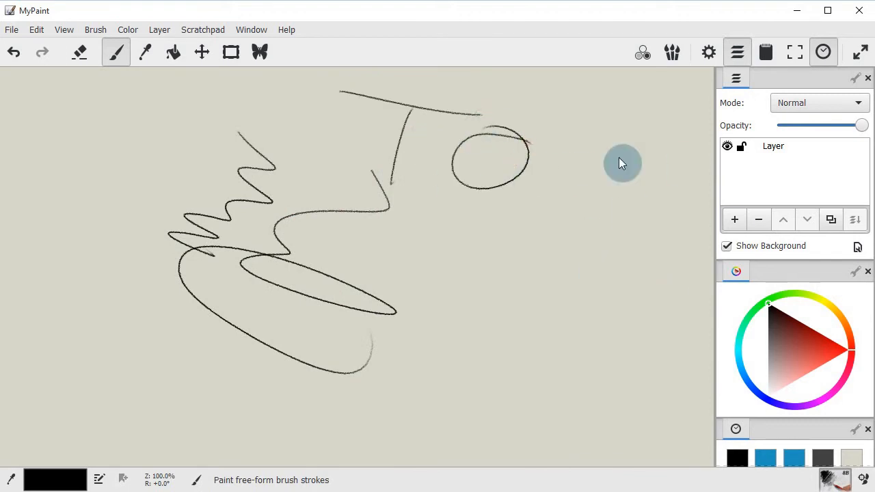
mouse_move(580, 233)
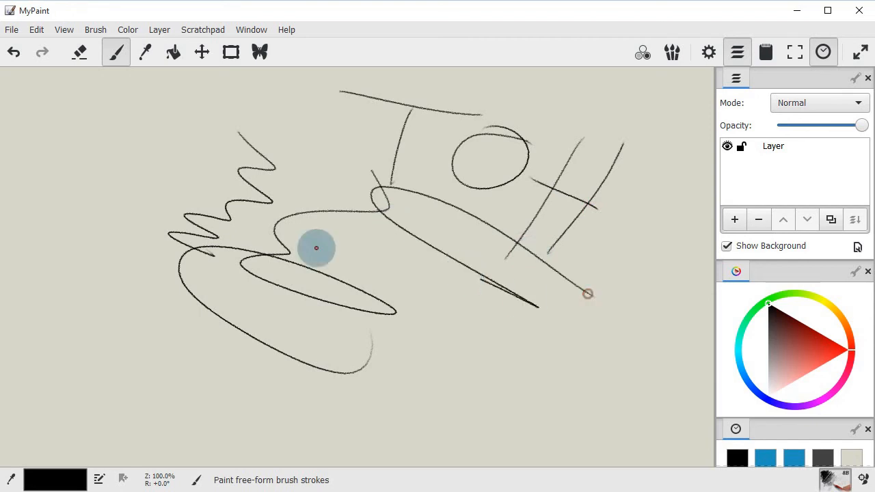
drag(315, 247, 316, 371)
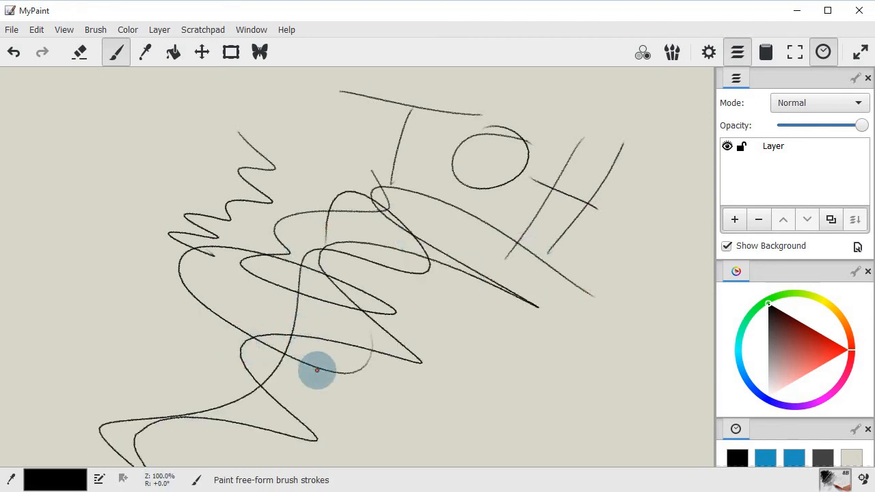